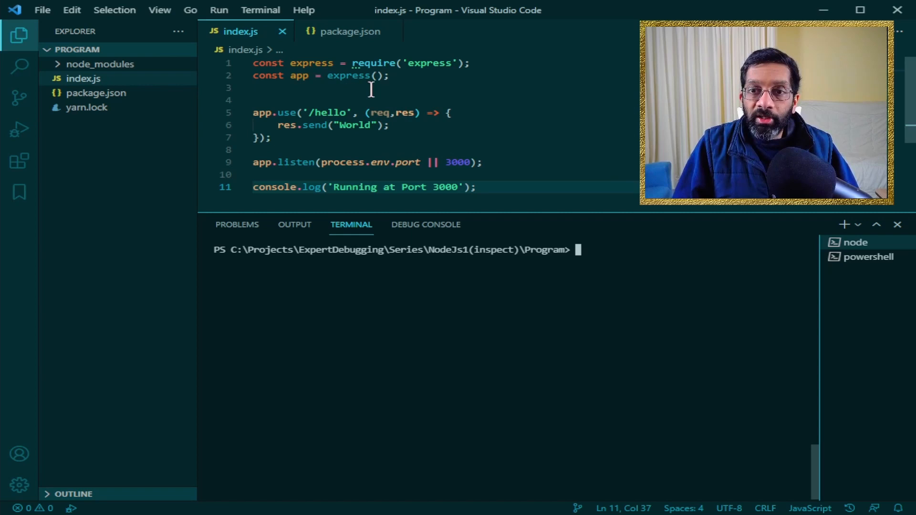
mouse_move(572, 73)
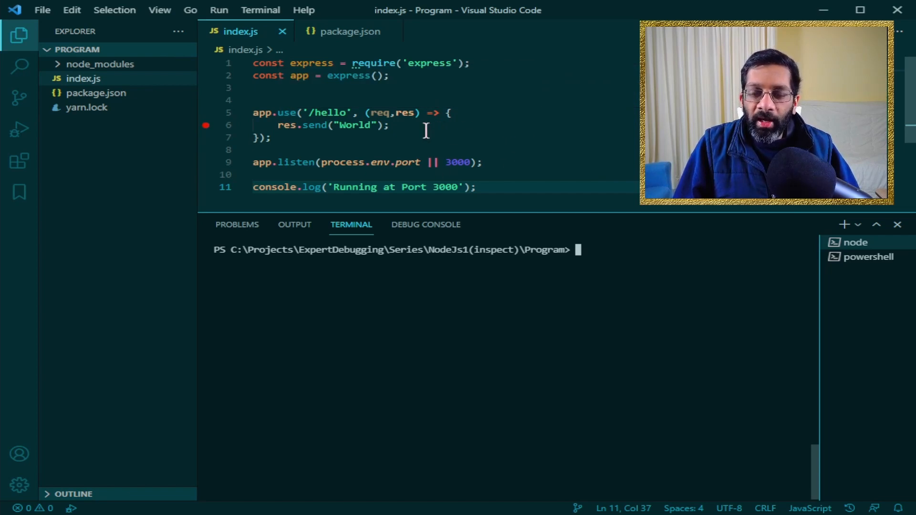
mouse_move(326, 113)
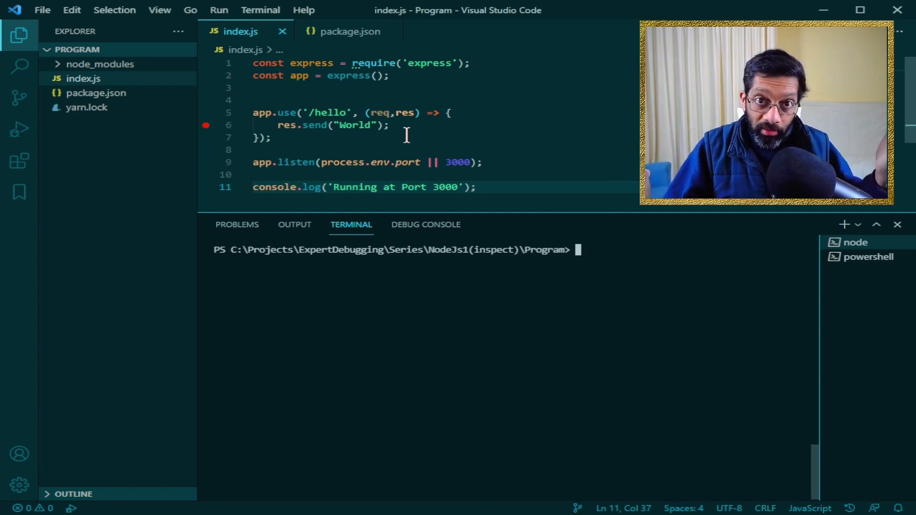
Step: Add a breakpoint on line 6 of index.js where the hello route sends World
left_click(447, 113)
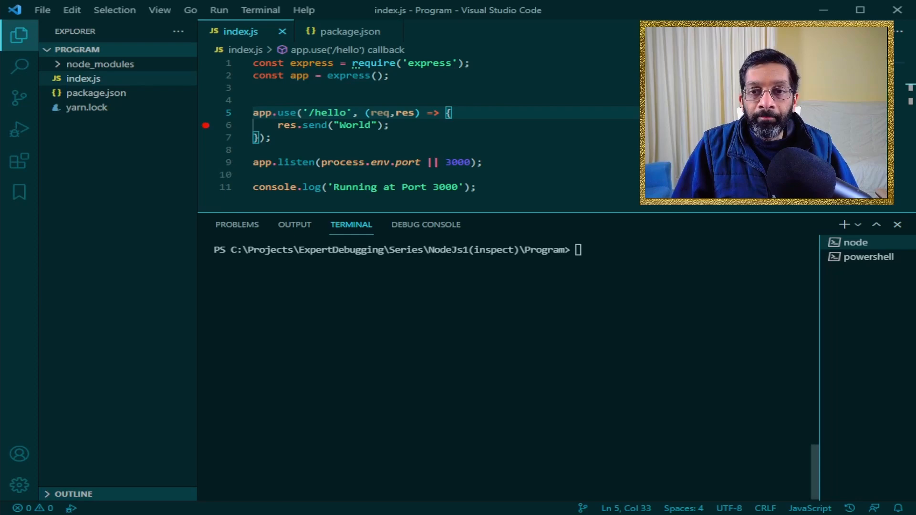
left_click(477, 188)
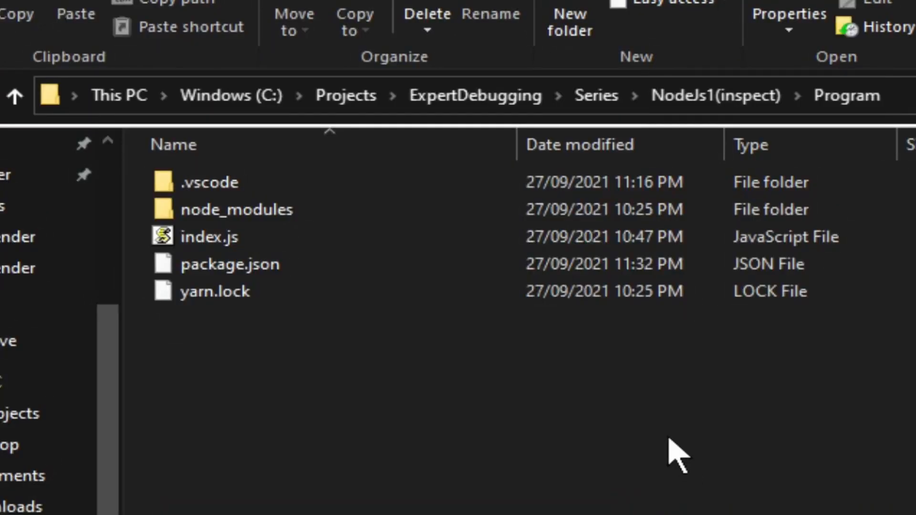
Step: Open the .vscode folder inside the Program project folder in File Explorer
left_click(211, 182)
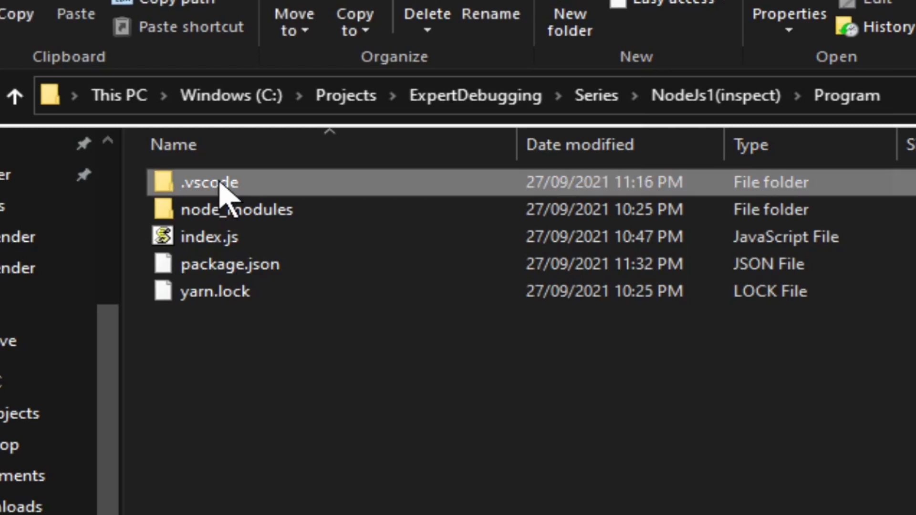
double_click(209, 183)
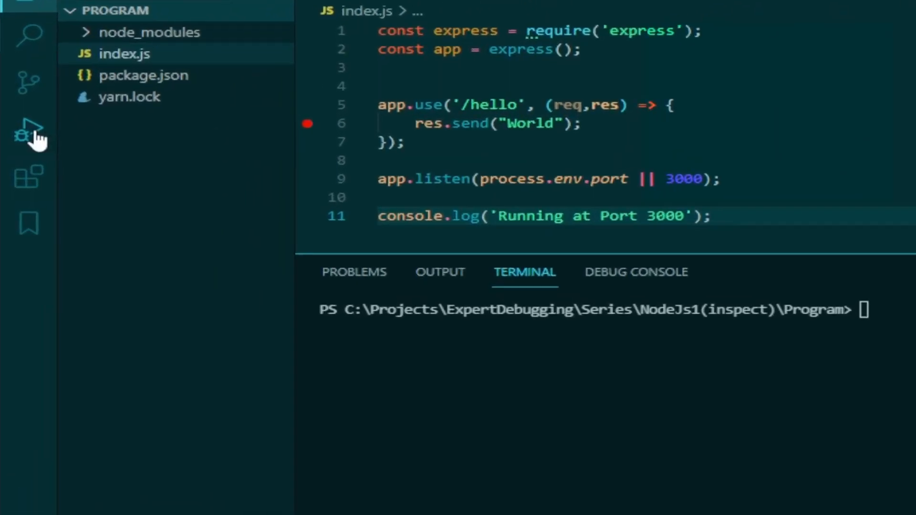
Step: From Run and Debug, generate a Node.js launch.json with a Launch Program config for index.js
left_click(28, 130)
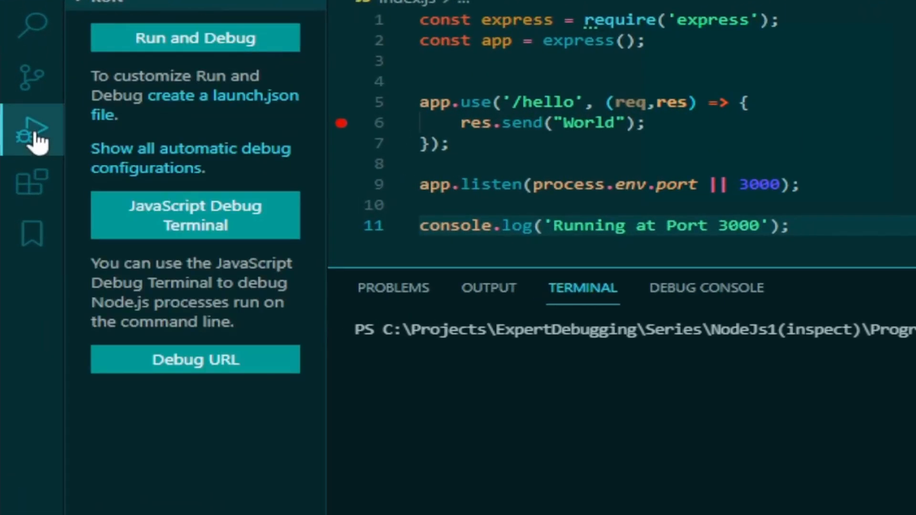
mouse_move(228, 97)
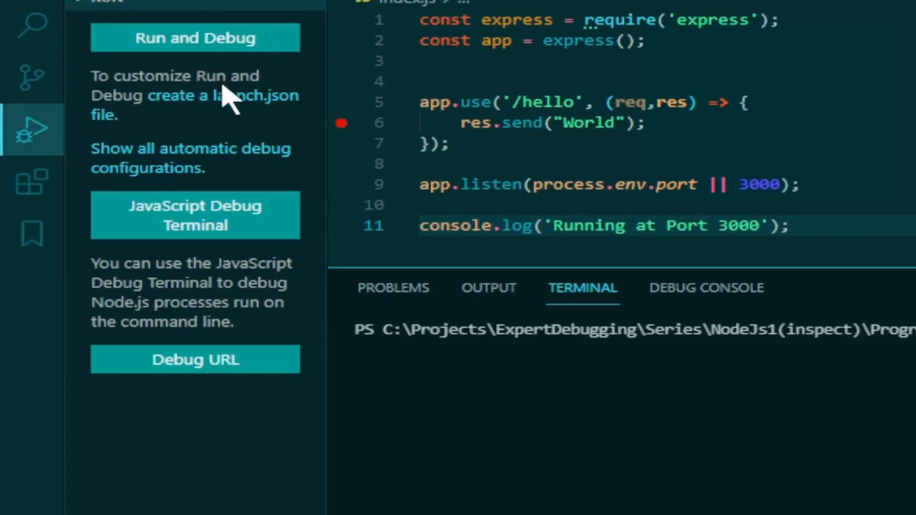
mouse_move(245, 111)
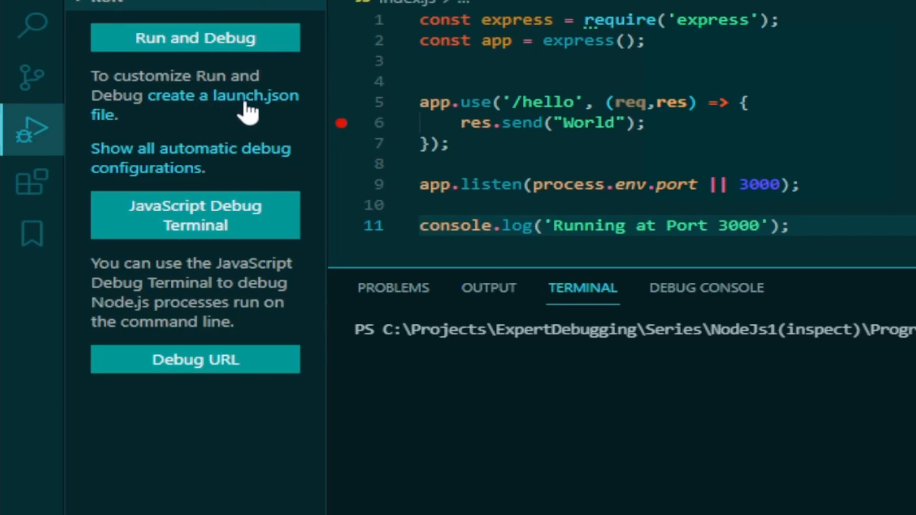
left_click(195, 38)
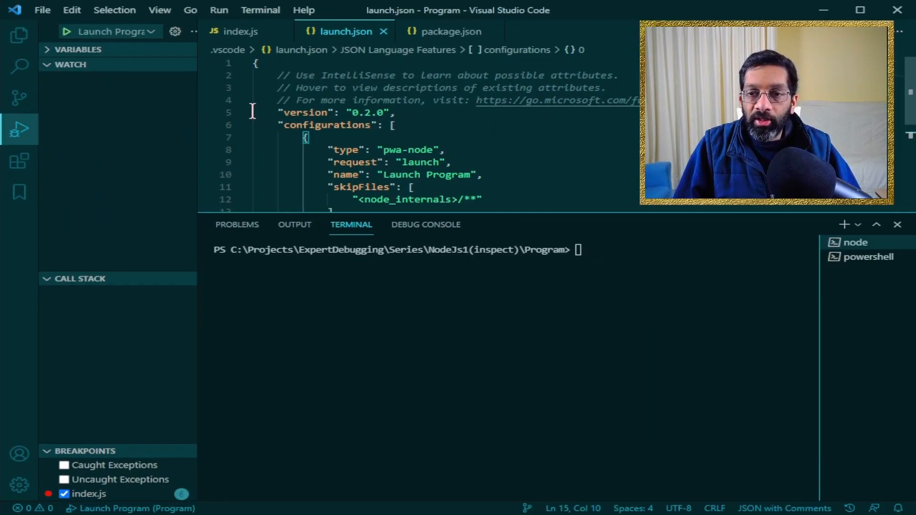
left_click(548, 174)
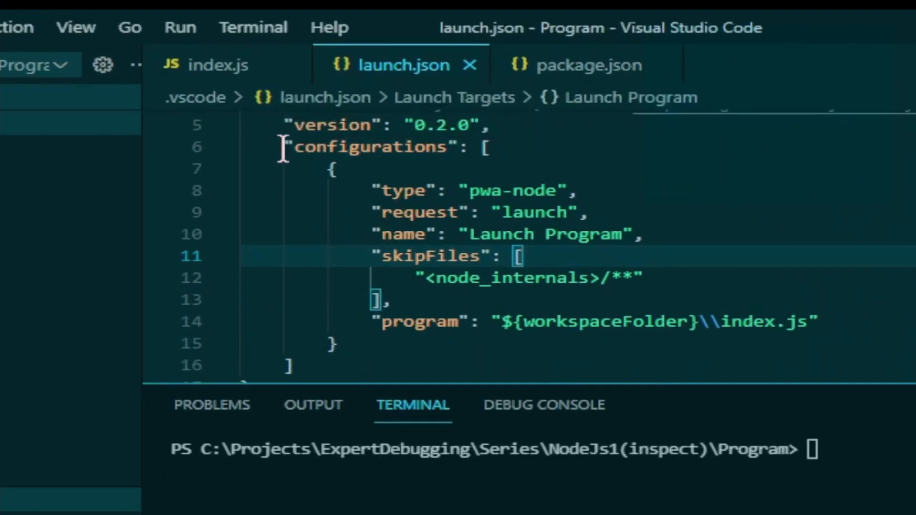
mouse_move(389, 211)
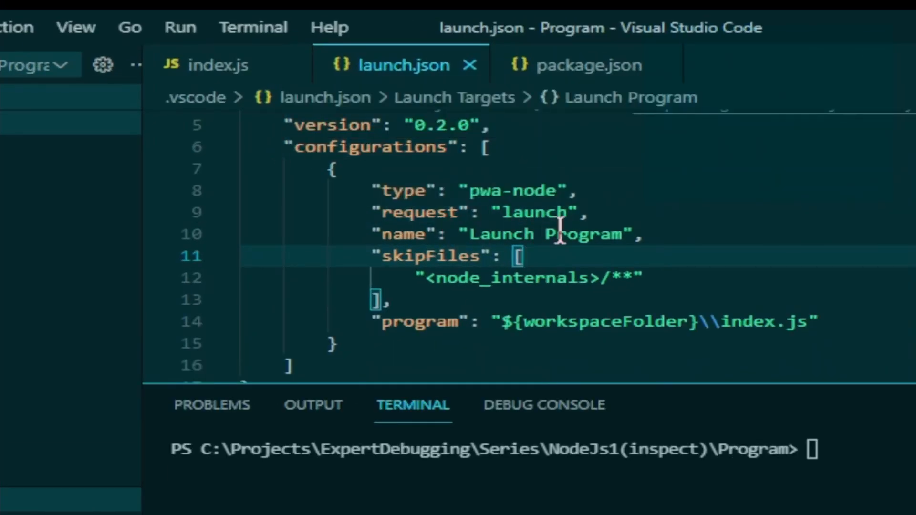
mouse_move(610, 321)
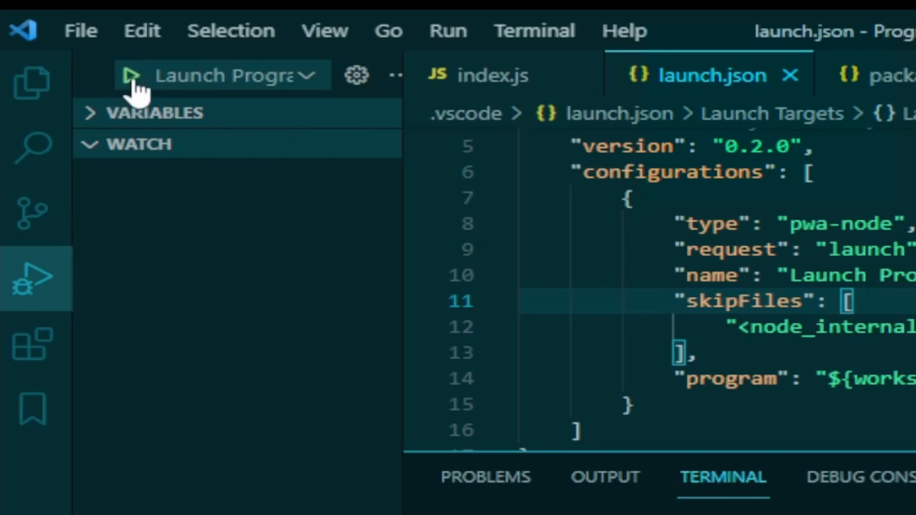
left_click(133, 76)
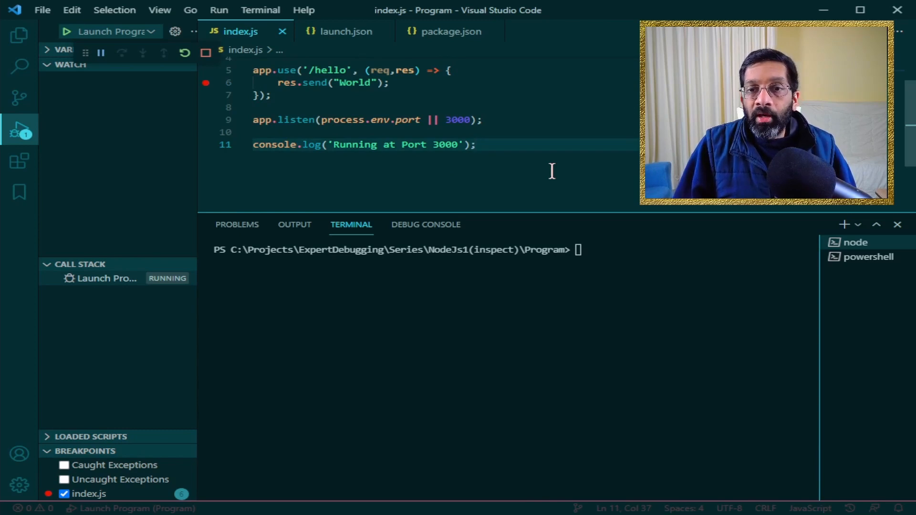
mouse_move(471, 169)
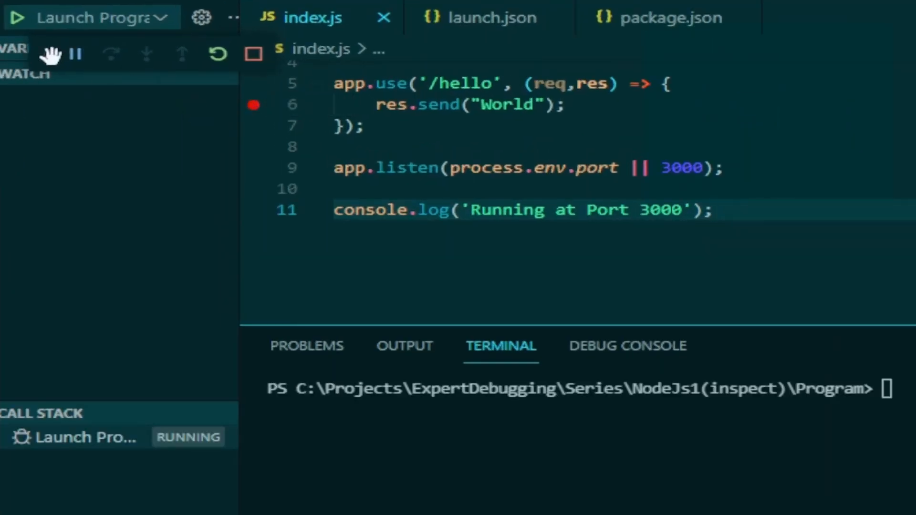
mouse_move(99, 76)
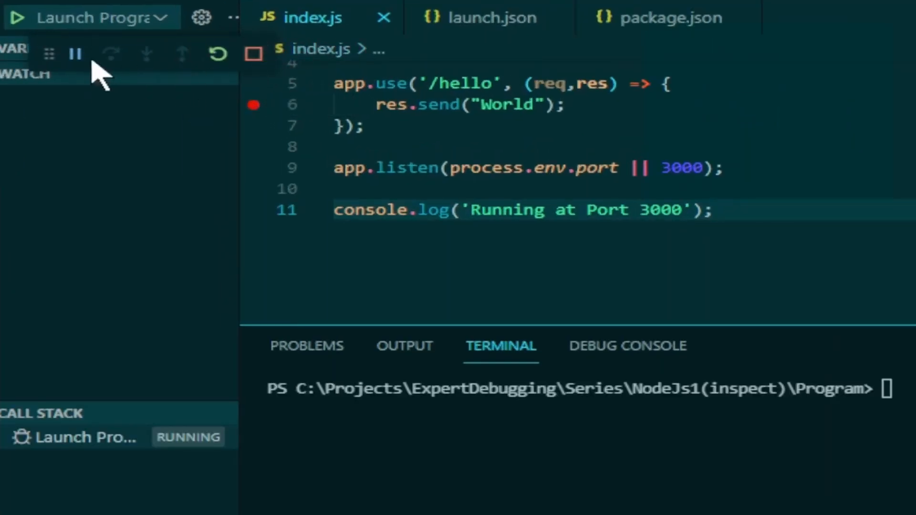
mouse_move(147, 70)
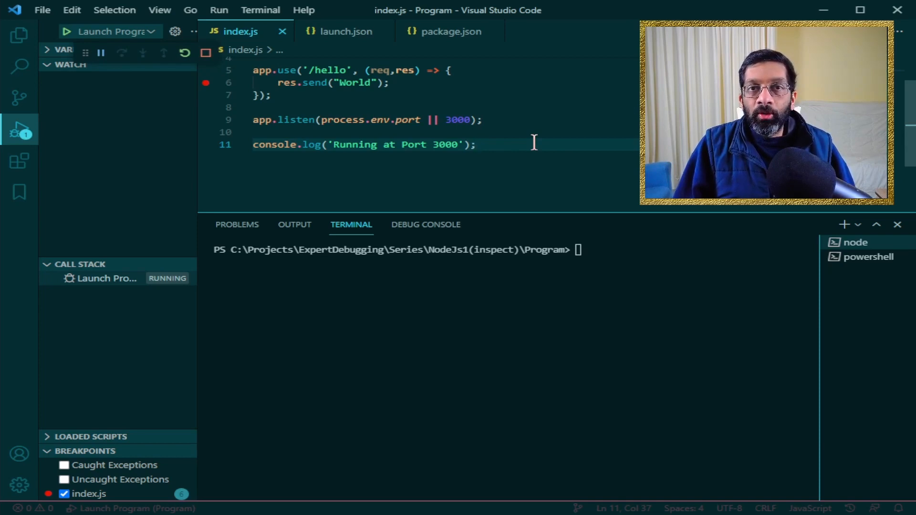
type("curl http://localhost:3000/hello")
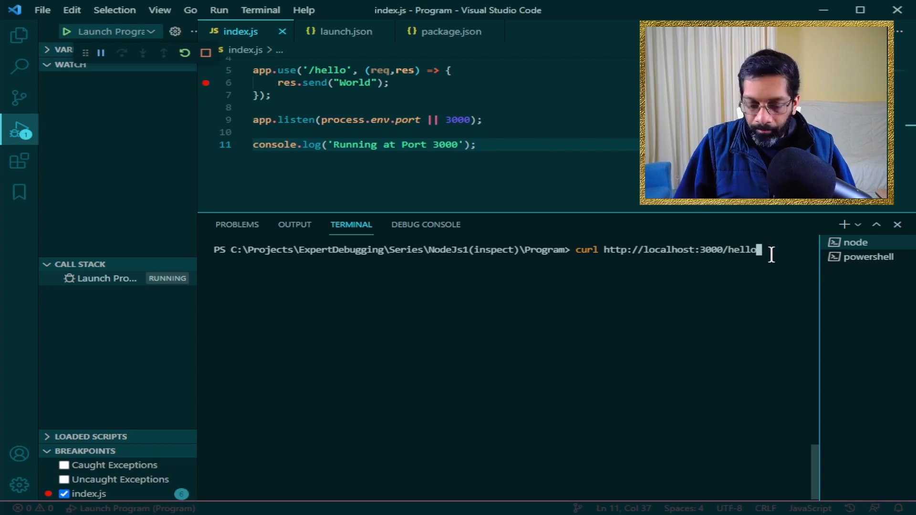
Step: Send the hello request, pause at line 6, and show the Debug Console and req/res locals
key("Enter")
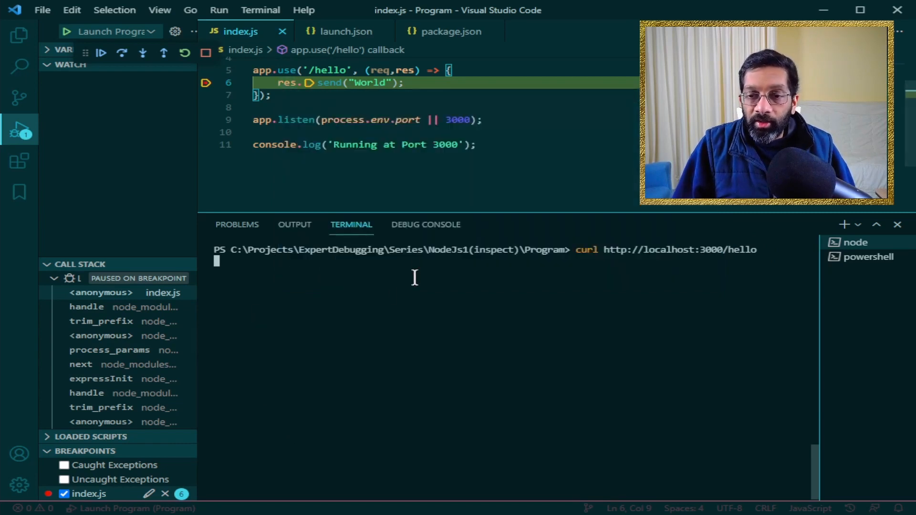
left_click(425, 224)
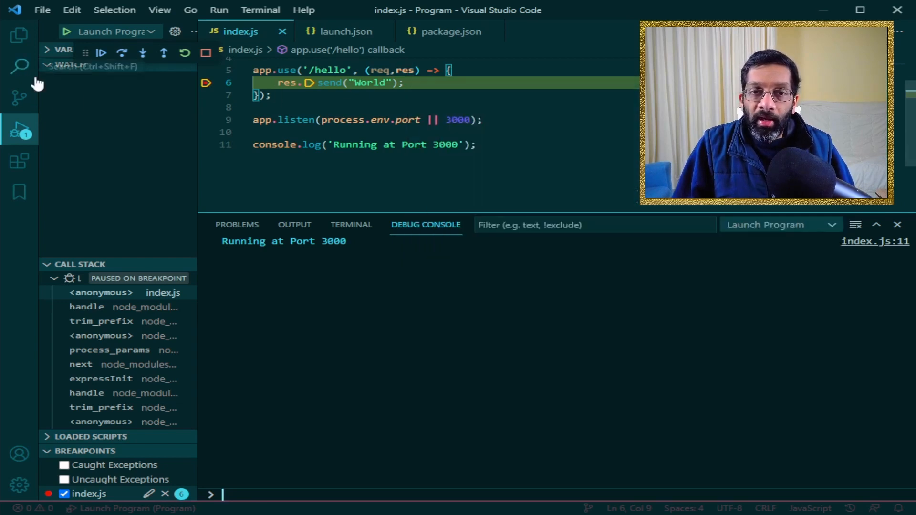
left_click(63, 64)
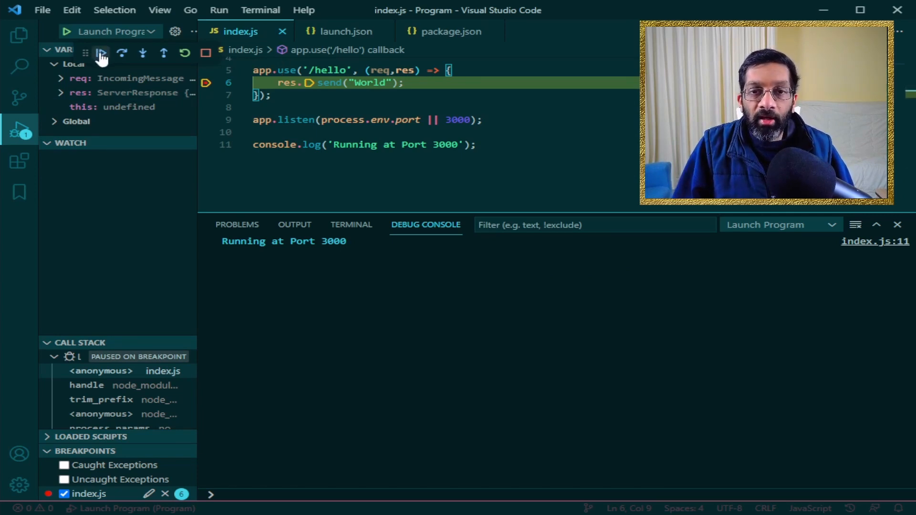
Step: Continue past the breakpoint for a 200 World response, then begin a node command in PowerShell
left_click(101, 53)
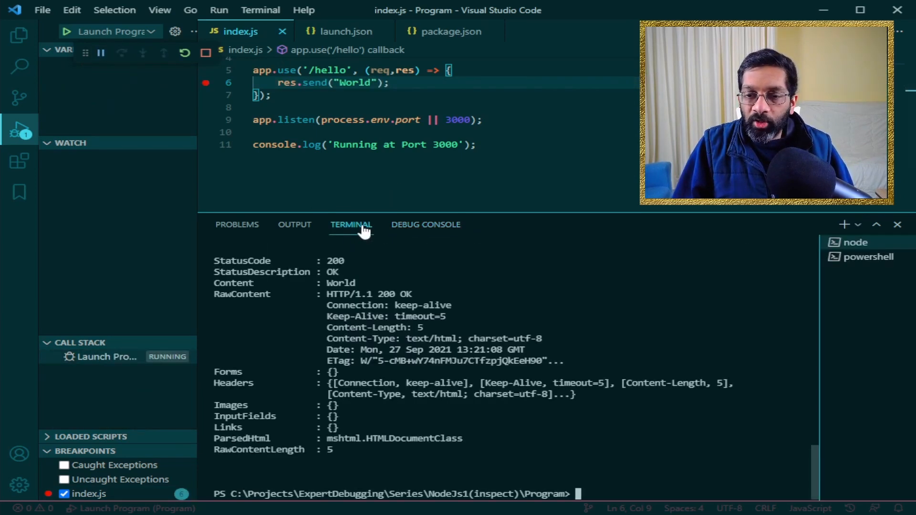
mouse_move(220, 283)
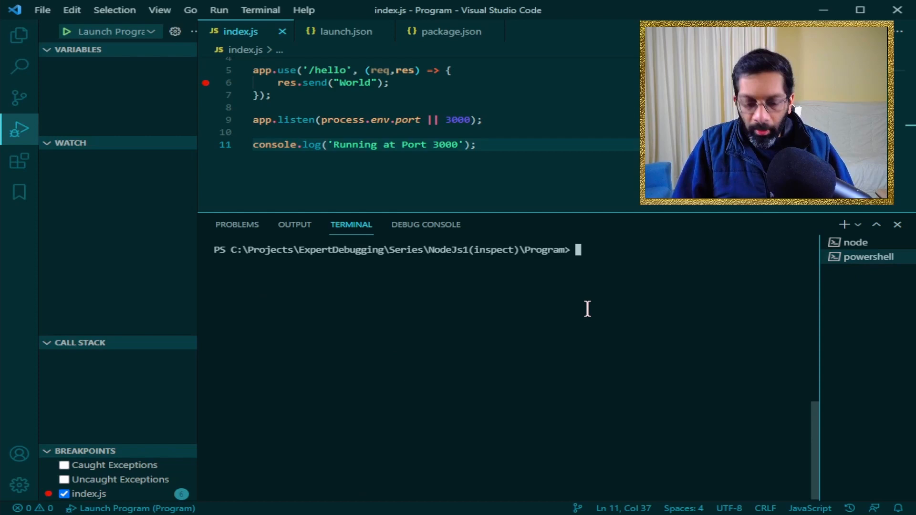
type("node")
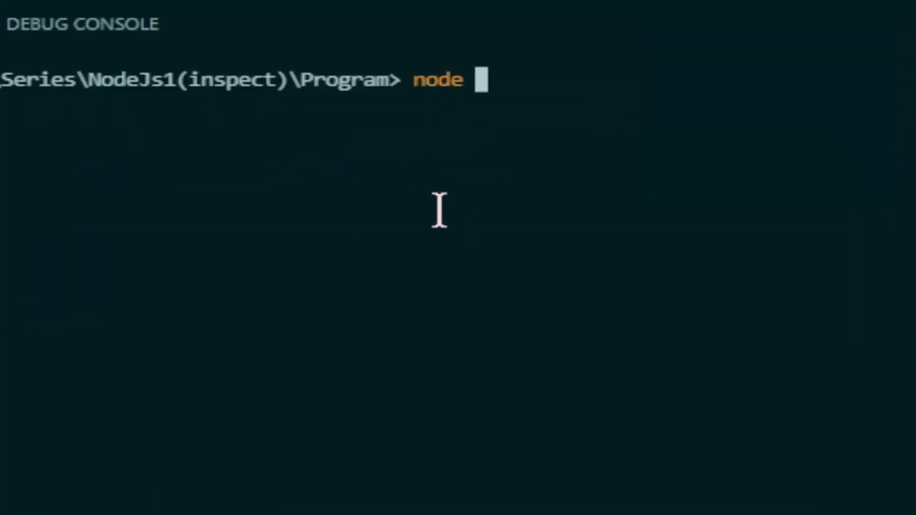
type("--in")
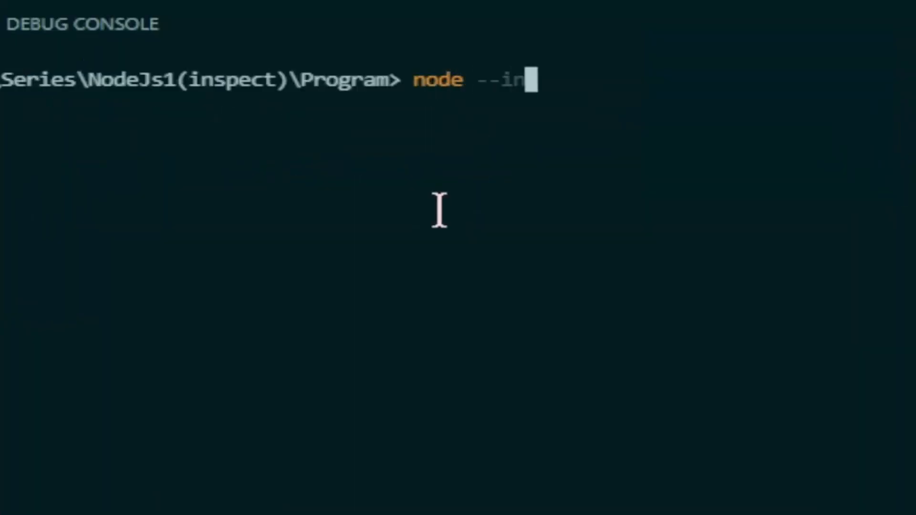
Step: Run node --inspect index.js so the debugger listens on port 9229 with the app on 3000
type("spect")
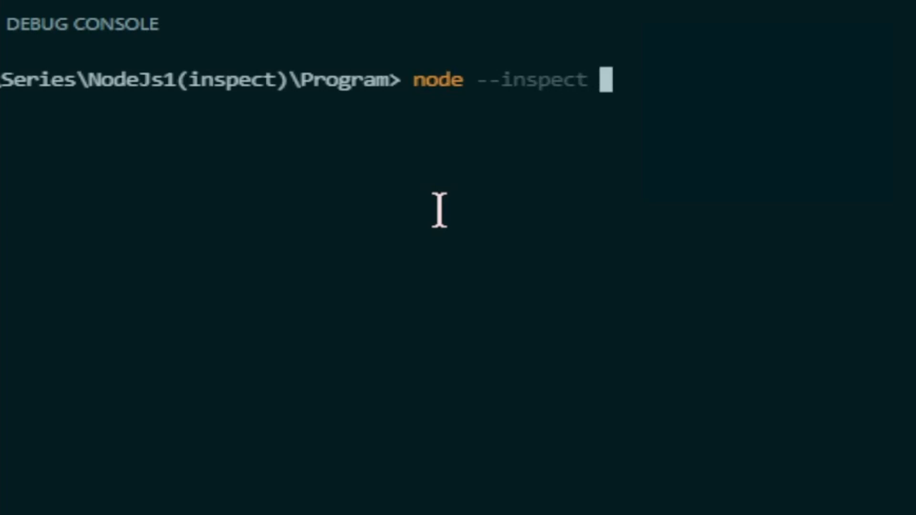
type("index.js")
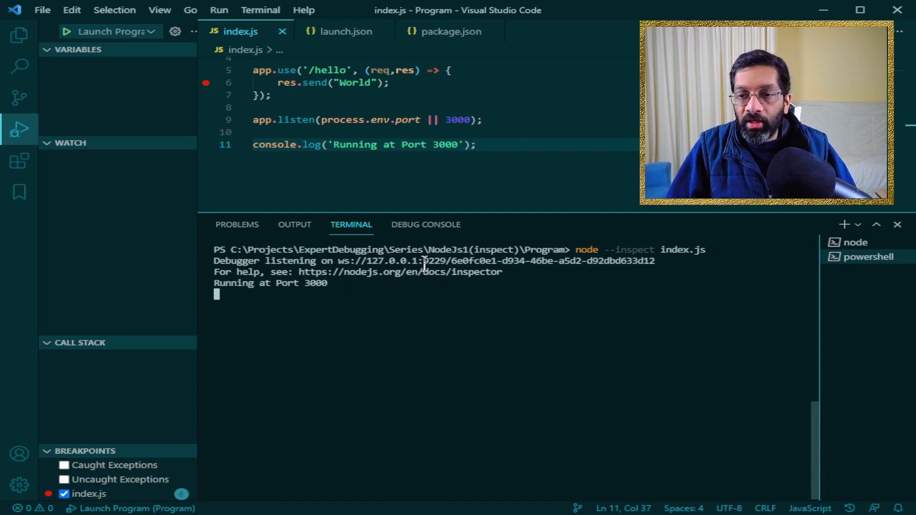
mouse_move(707, 269)
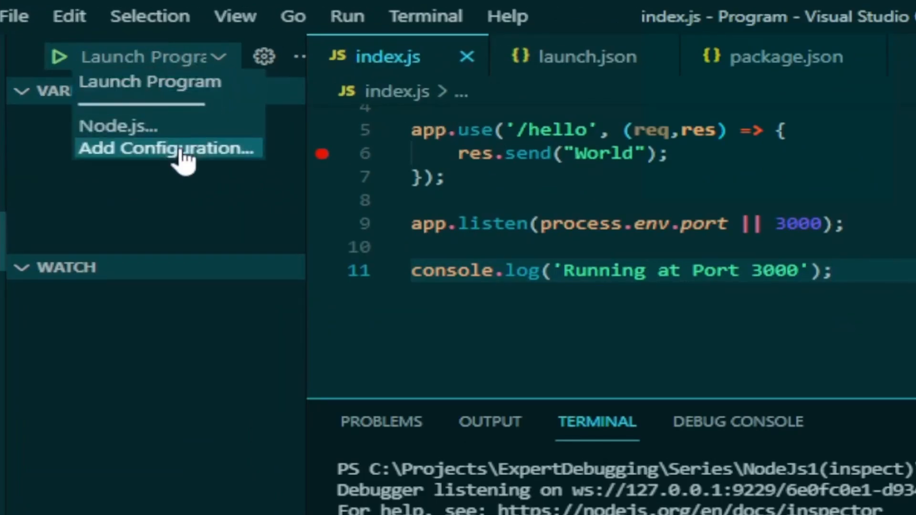
Step: Insert a Node.js Attach configuration targeting port 9229 into launch.json
left_click(166, 149)
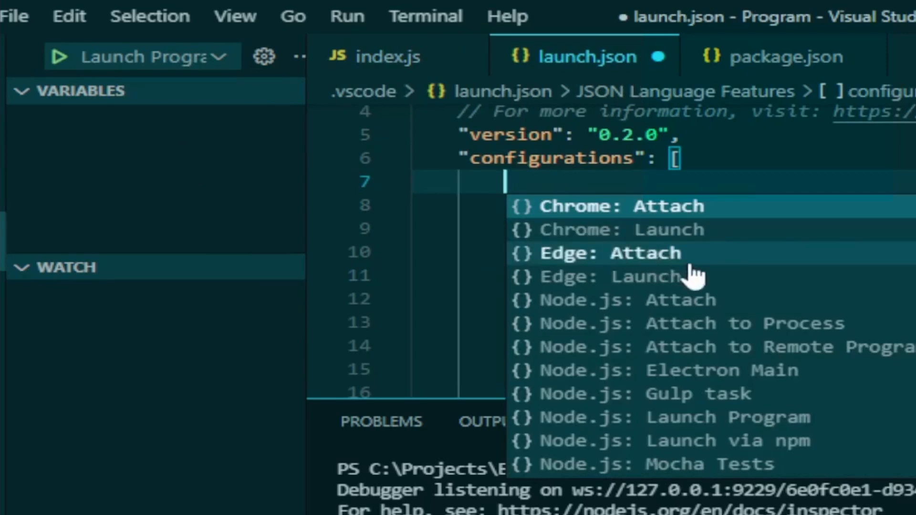
mouse_move(693, 304)
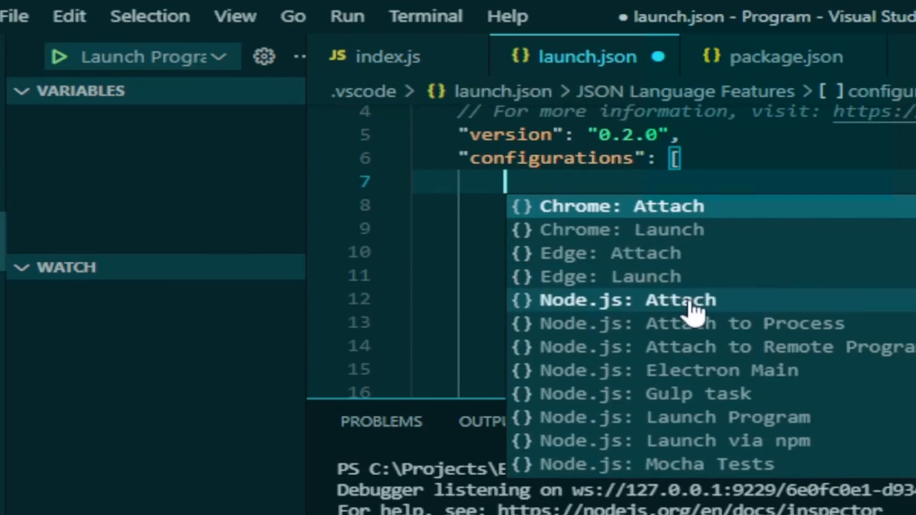
left_click(678, 299)
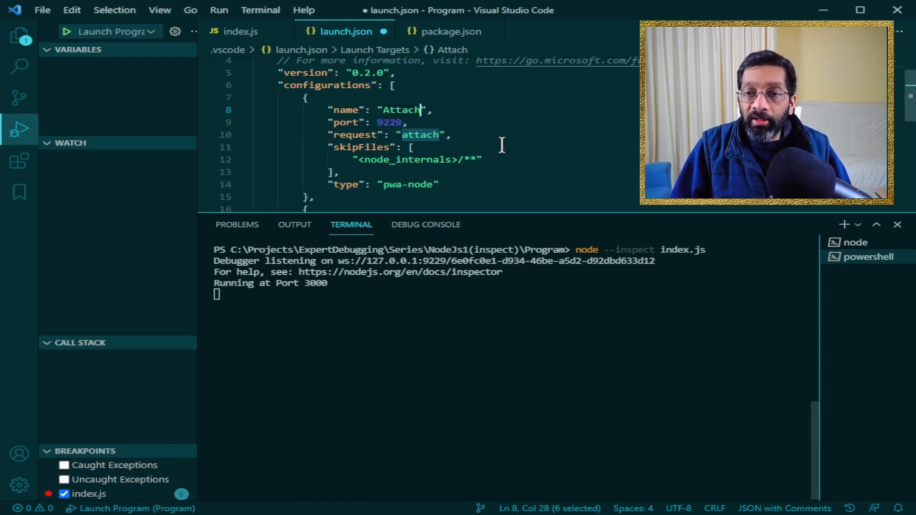
left_click(411, 146)
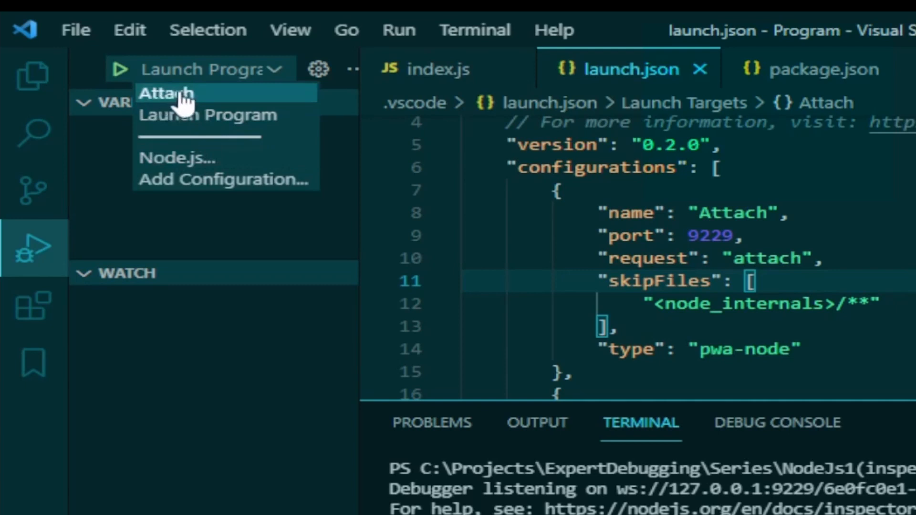
Step: Attach to the running app, curl localhost:3000/hello to hit line 6, then continue to 200 World
left_click(167, 94)
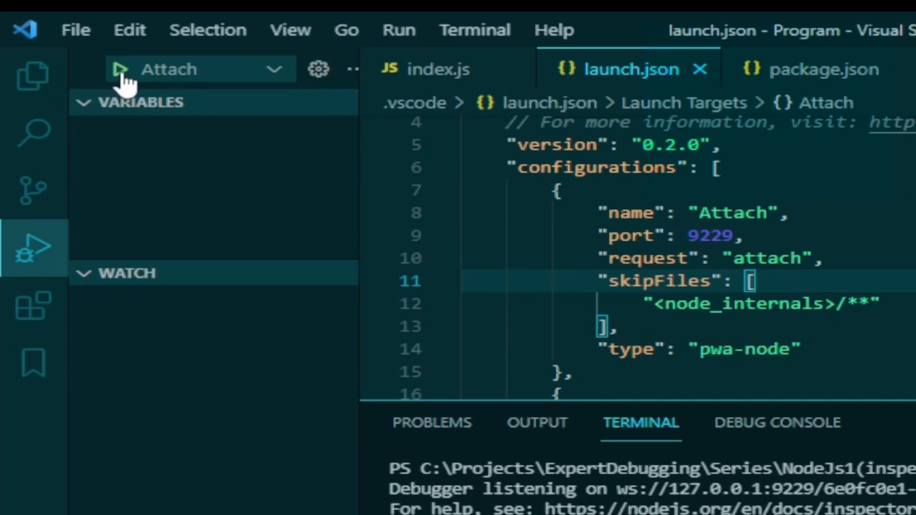
left_click(119, 68)
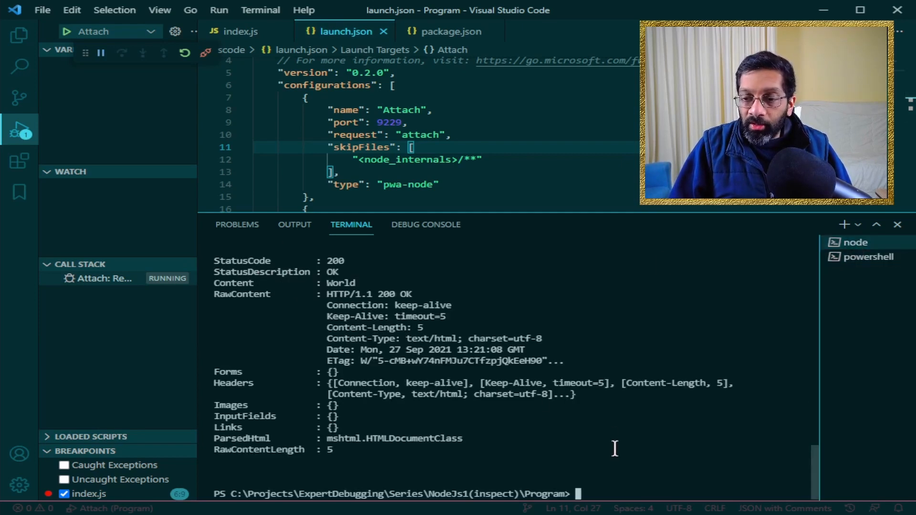
type("curl http://localhost:3000/hello")
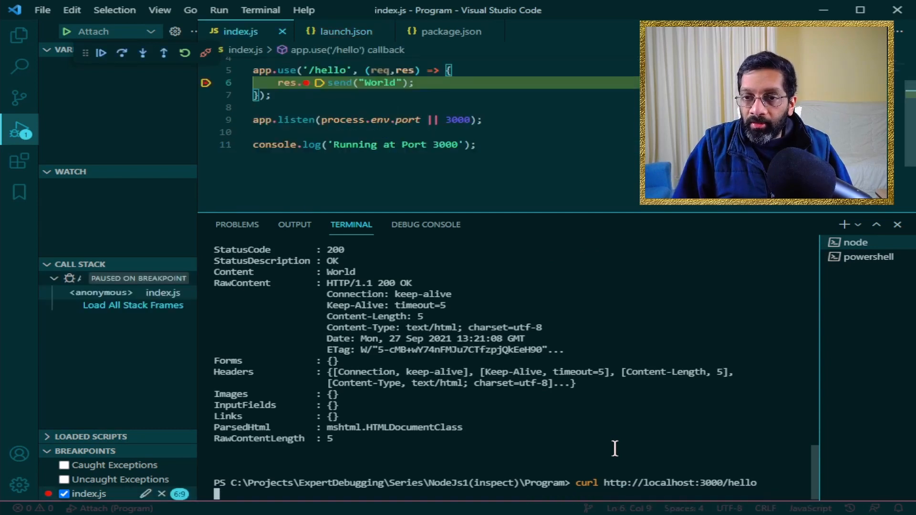
left_click(133, 305)
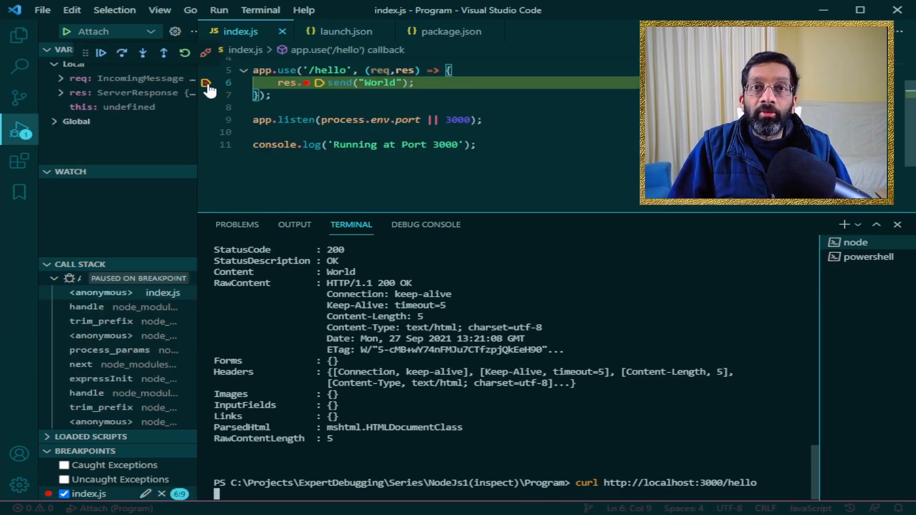
left_click(205, 53)
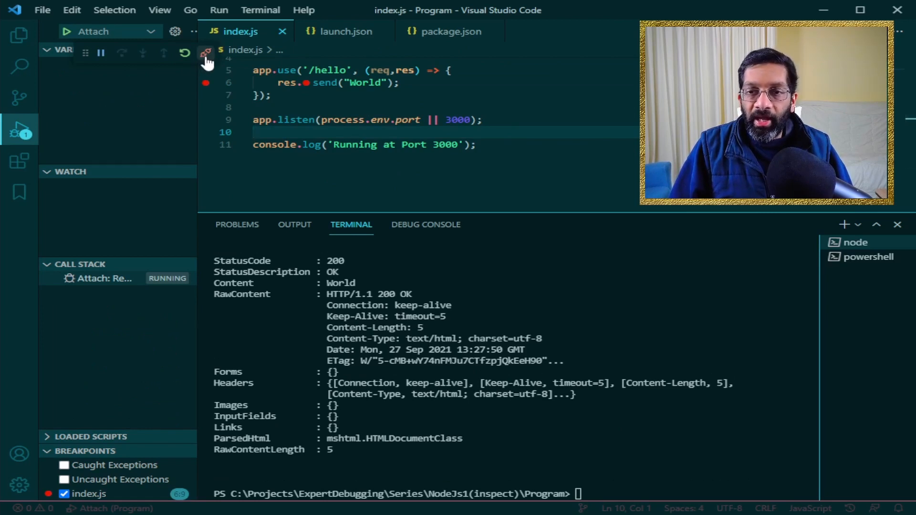
Step: Disconnect the debugger and relaunch the app twice with node --inspect-brk index.js
left_click(205, 53)
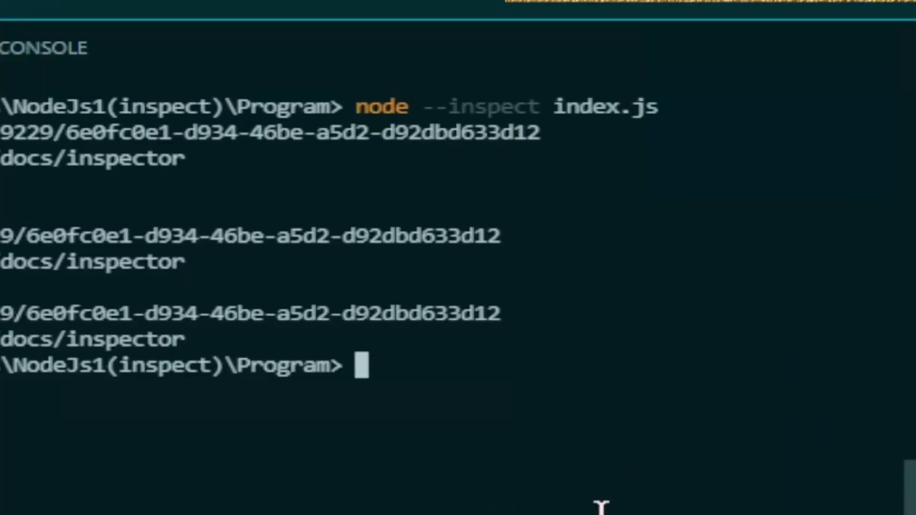
type("node --inspect index.js")
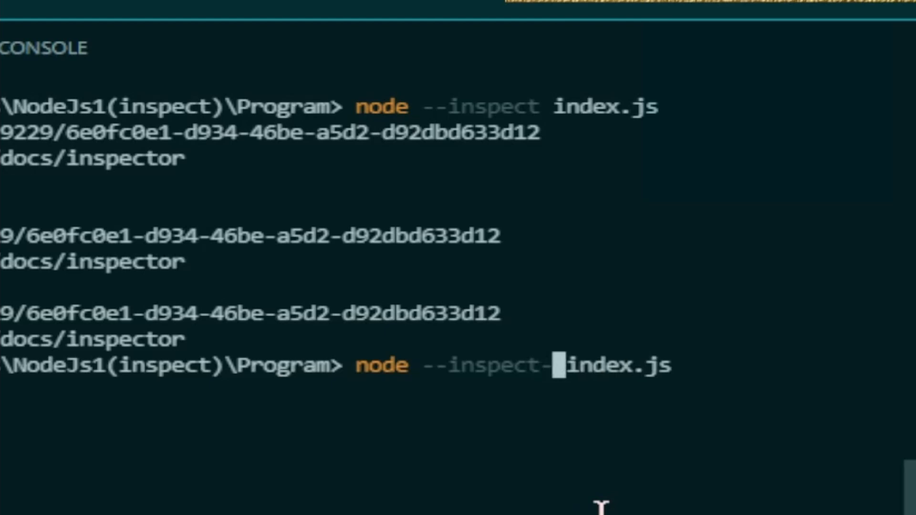
type("brk")
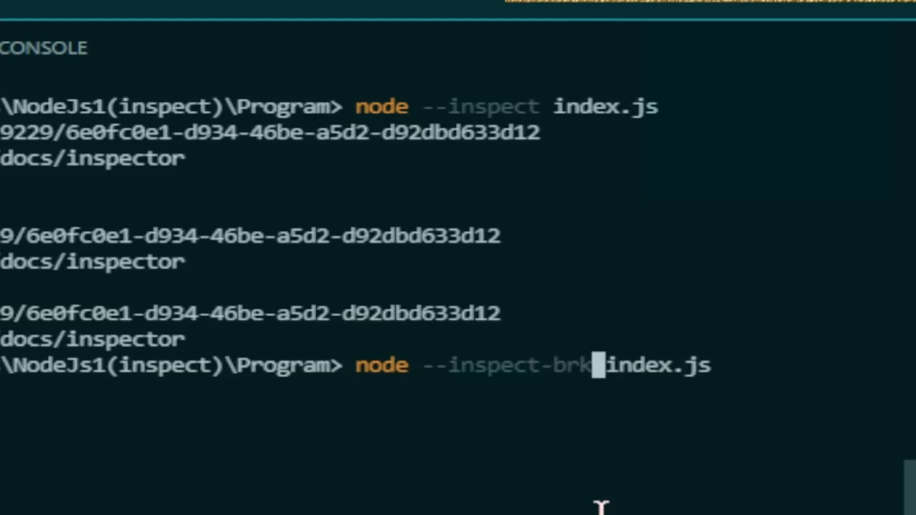
key("Enter")
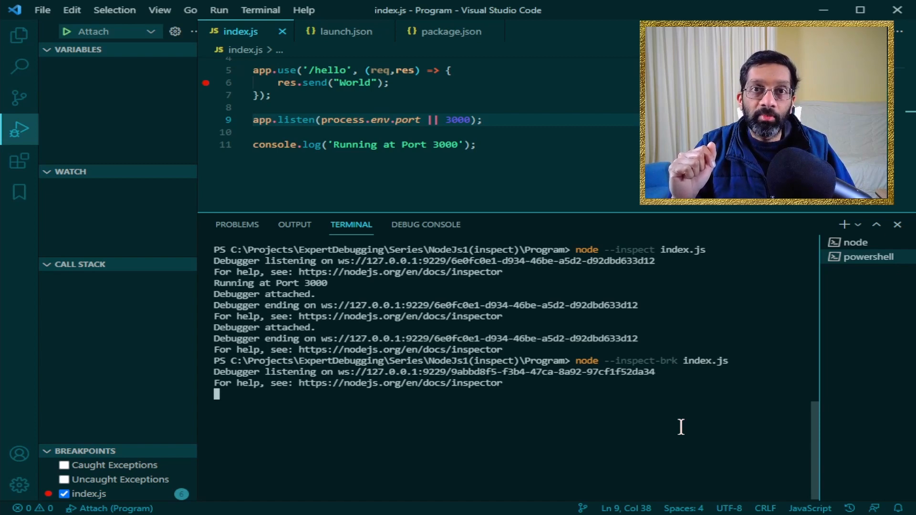
key("Enter")
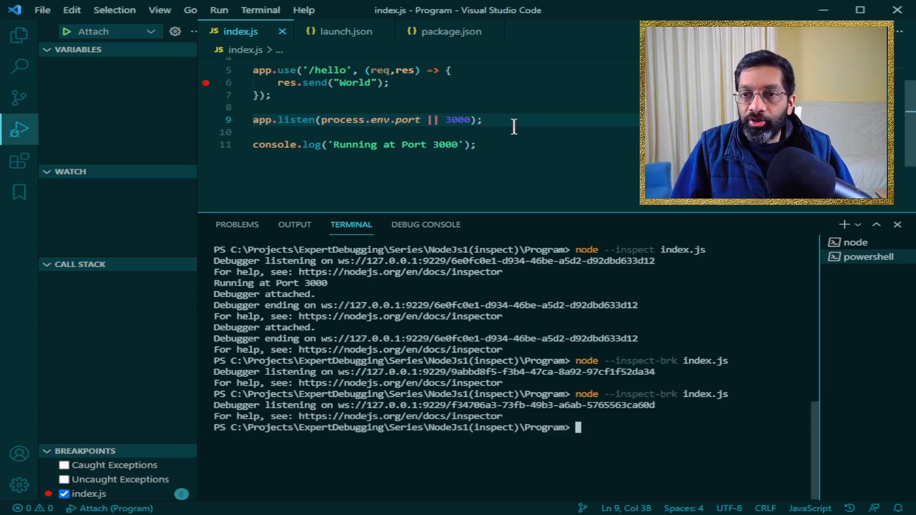
Step: Add a "debug" script in package.json running node --inspect index.js
left_click(450, 31)
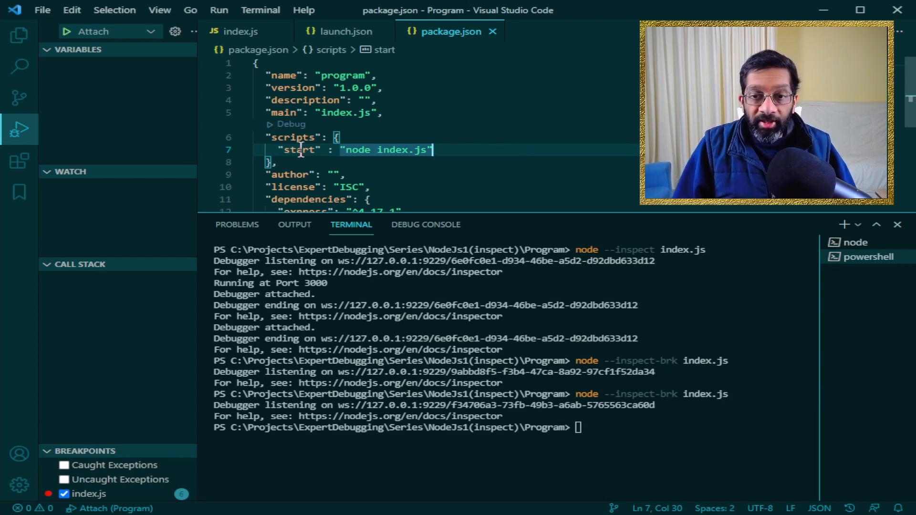
mouse_move(299, 150)
type(",")
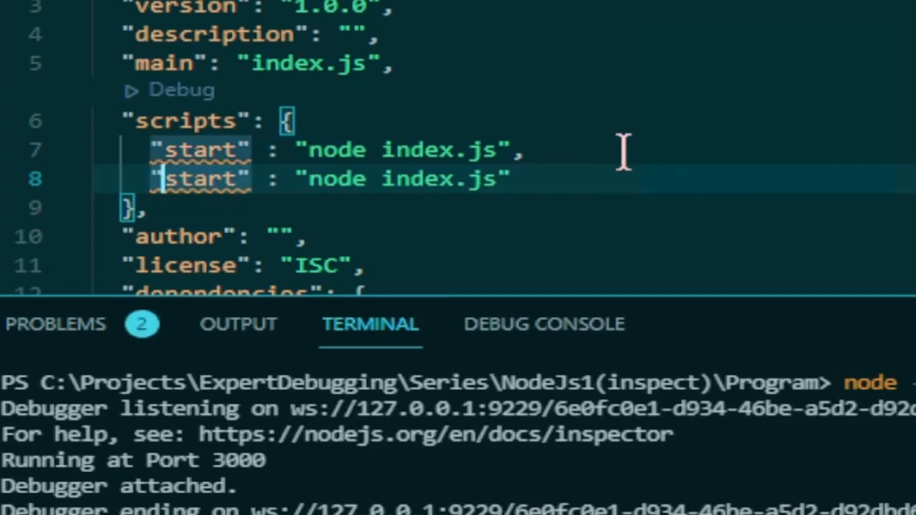
type("debug")
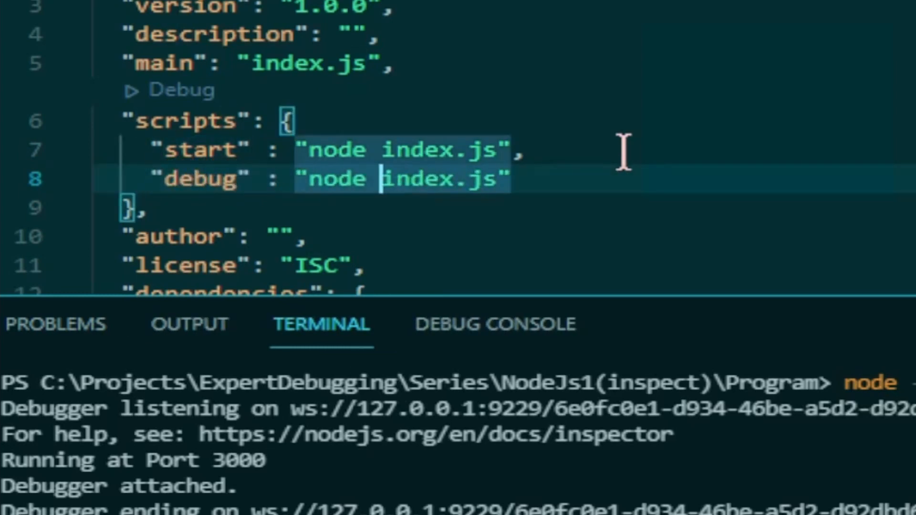
type("--inspect")
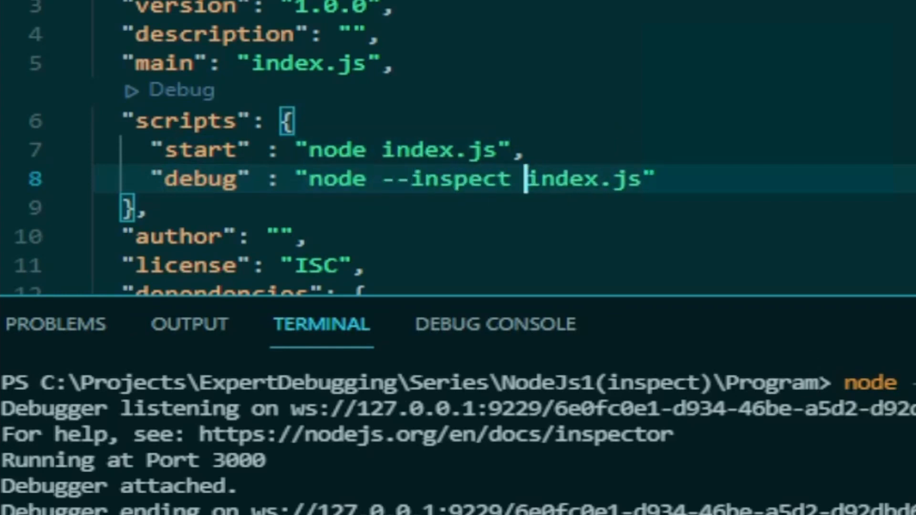
Step: Enter yarn debug in the integrated terminal to launch the inspectable process
type("yarn")
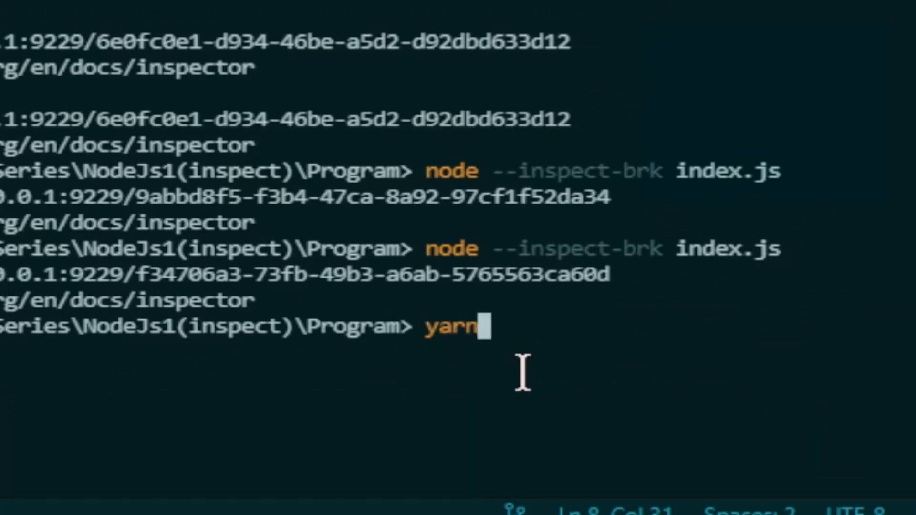
type("debug")
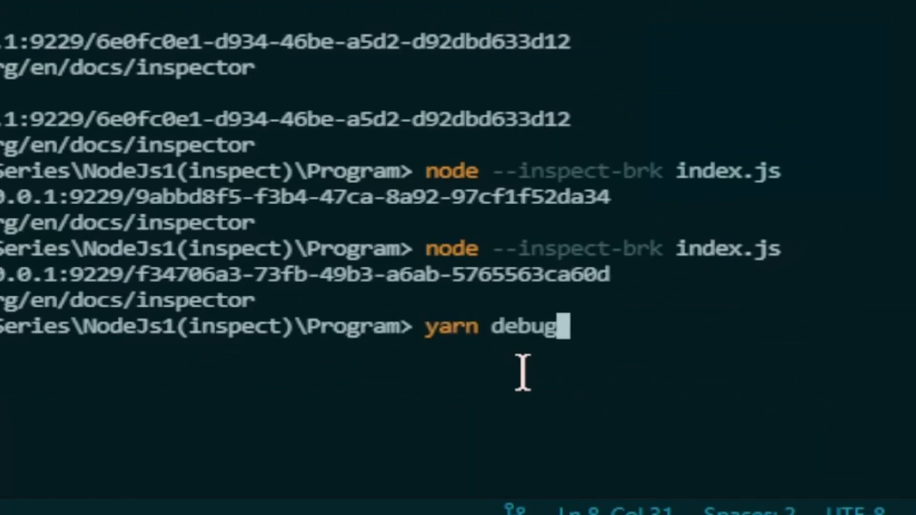